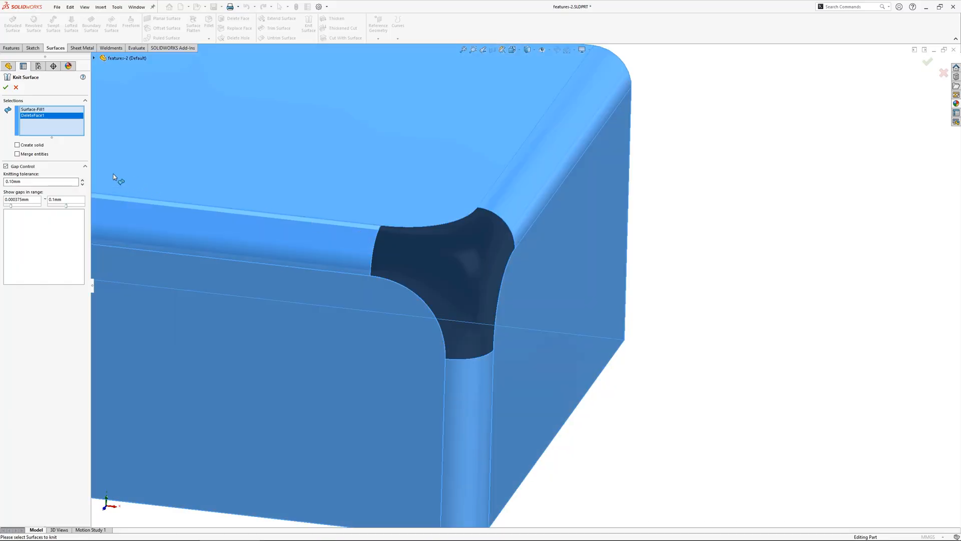
Leave the knitted box-corner and split barrel examples and bring up the A_Spacer part.
{"action": "left_click", "coordinate": [6, 87]}
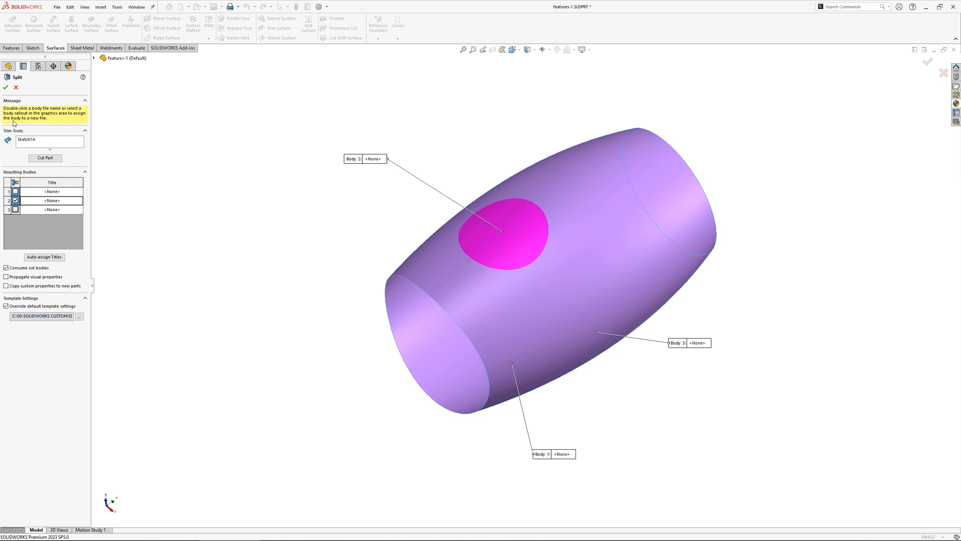
{"action": "left_click", "coordinate": [5, 87]}
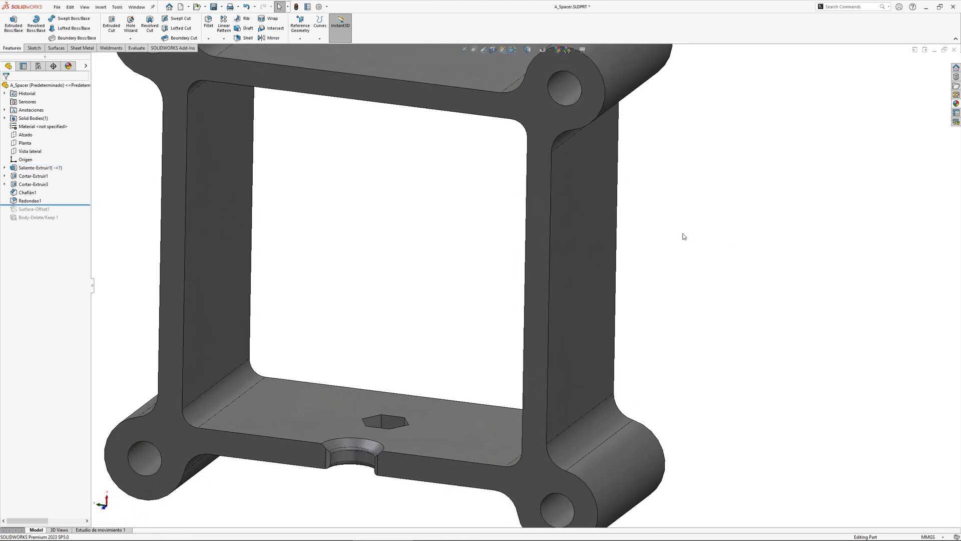
{"action": "mouse_move", "coordinate": [643, 300]}
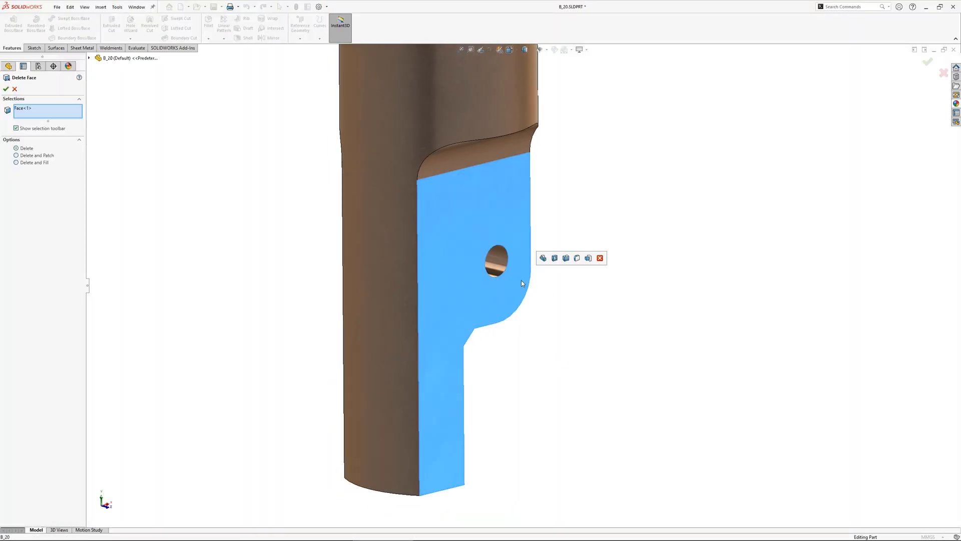
Delete the flat side face with the hole, then select DeleteFace2 under Surface Bodies.
{"action": "left_click", "coordinate": [6, 90]}
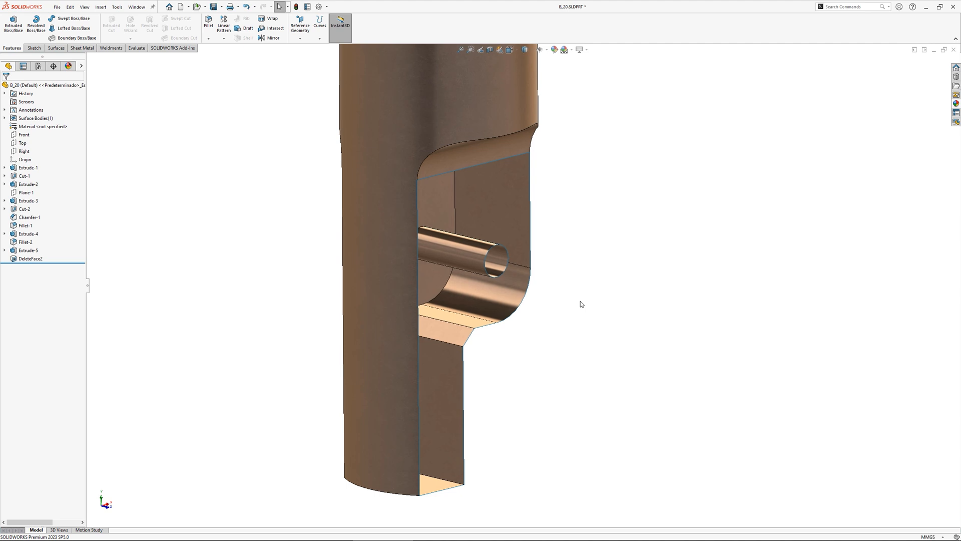
{"action": "left_click", "coordinate": [5, 117]}
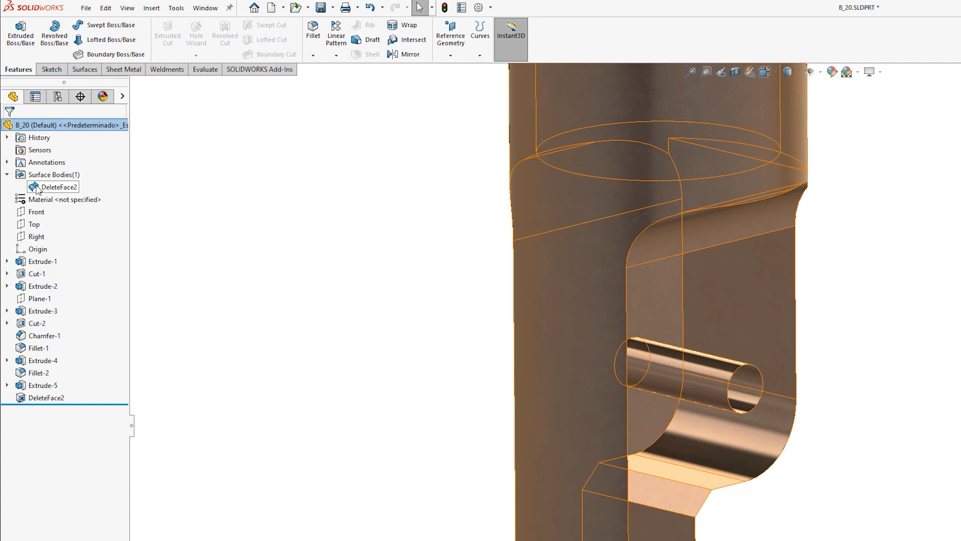
{"action": "left_click", "coordinate": [57, 186]}
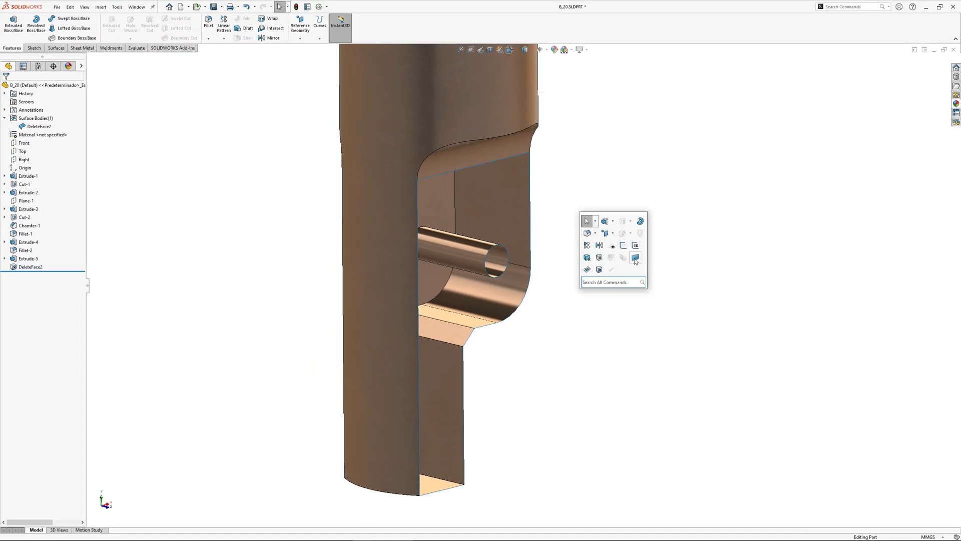
Patch the side opening with a planar surface and knit it to the open body.
{"action": "left_click", "coordinate": [635, 257]}
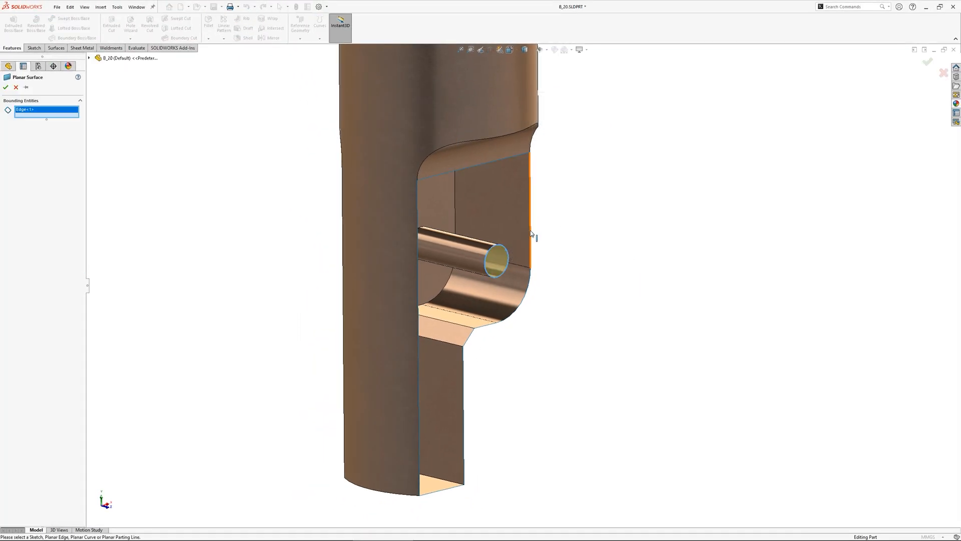
{"action": "left_click", "coordinate": [5, 87]}
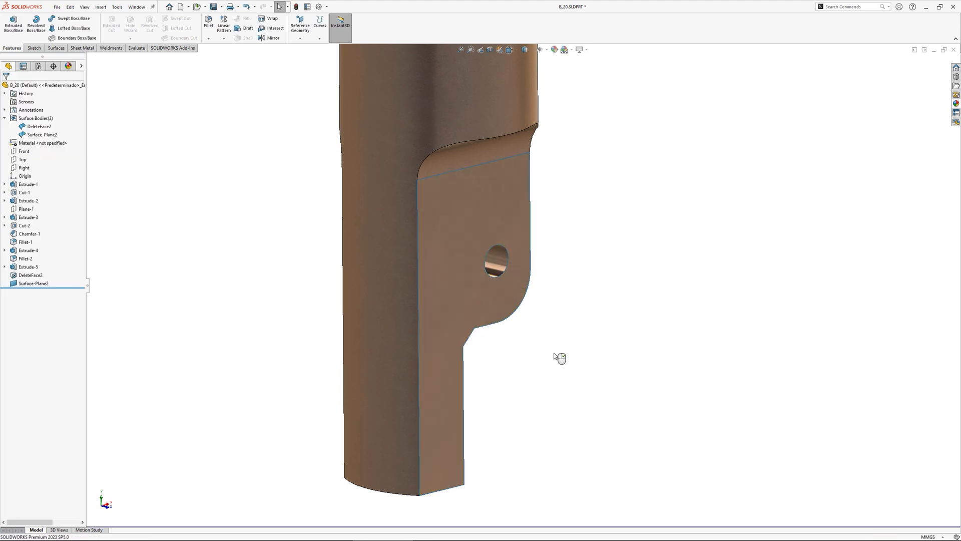
{"action": "type", "text": "knit"}
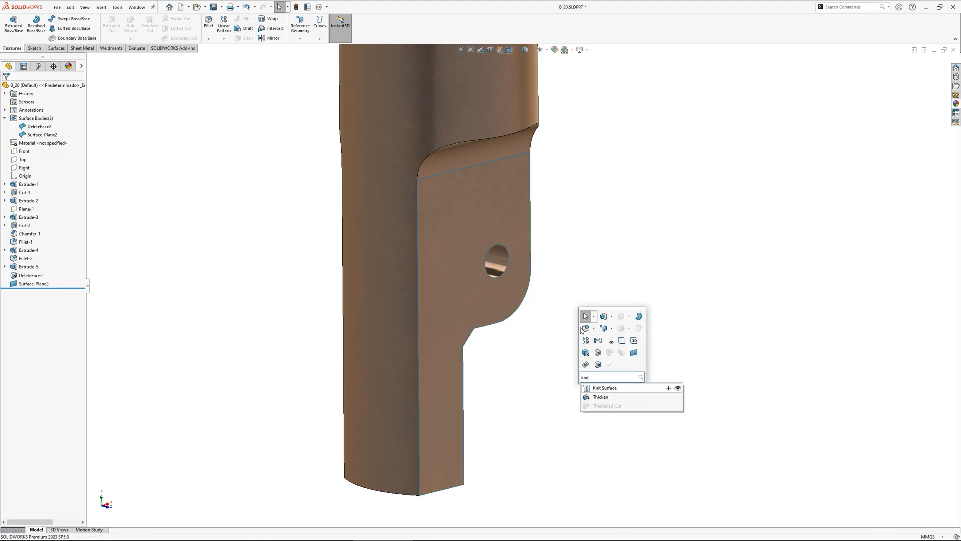
{"action": "left_click", "coordinate": [604, 387]}
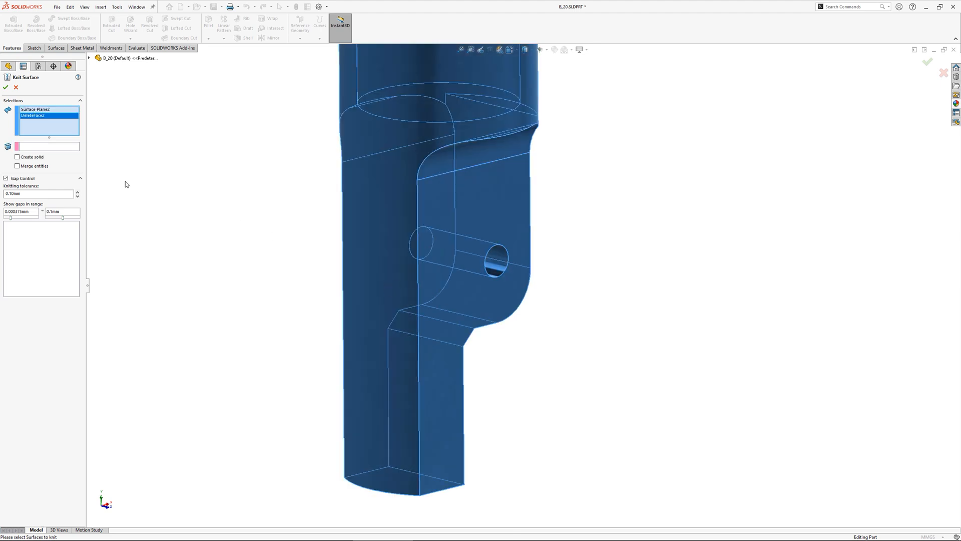
{"action": "left_click", "coordinate": [6, 87]}
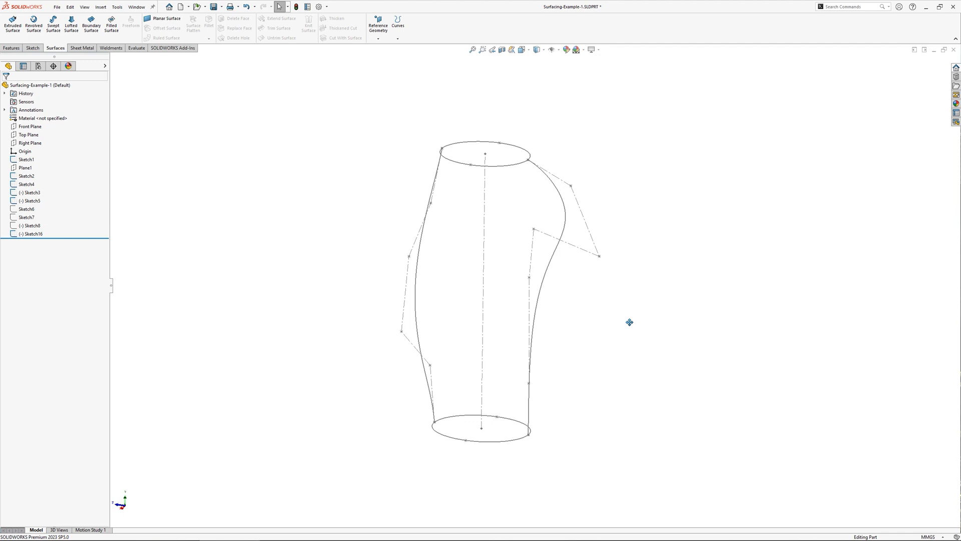
{"action": "mouse_move", "coordinate": [82, 48]}
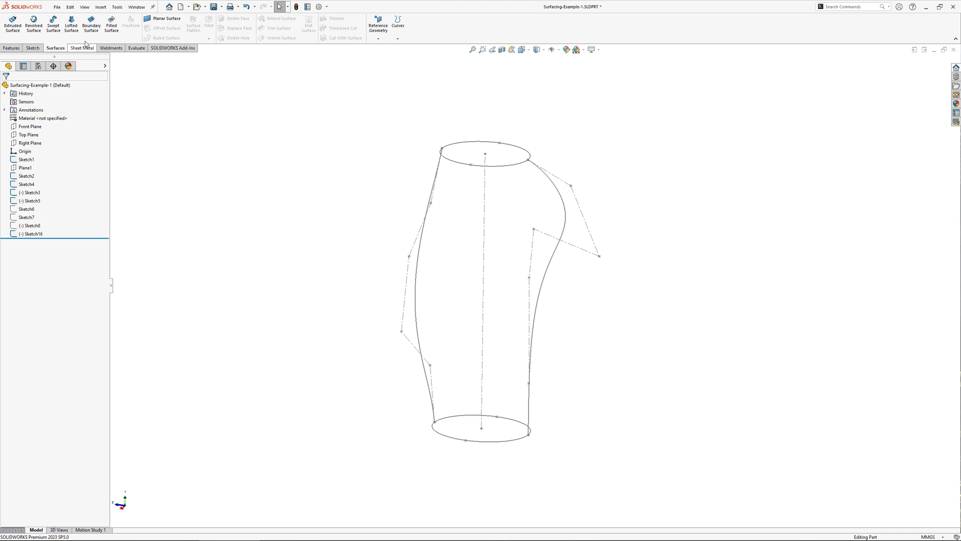
Loft a surface between the Sketch4 and Sketch2 ellipses, guided by Sketch3.
{"action": "left_click", "coordinate": [70, 24]}
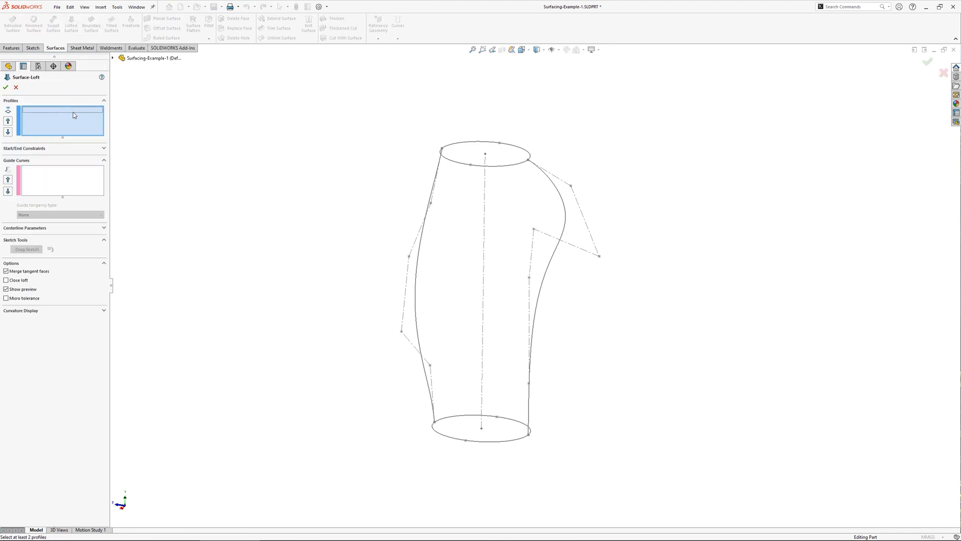
{"action": "left_click", "coordinate": [484, 152]}
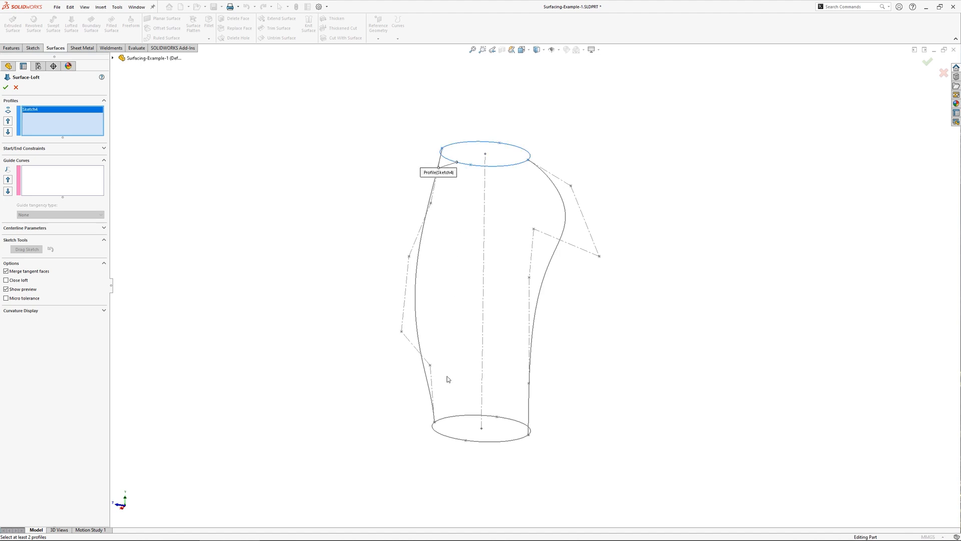
{"action": "left_click", "coordinate": [453, 438]}
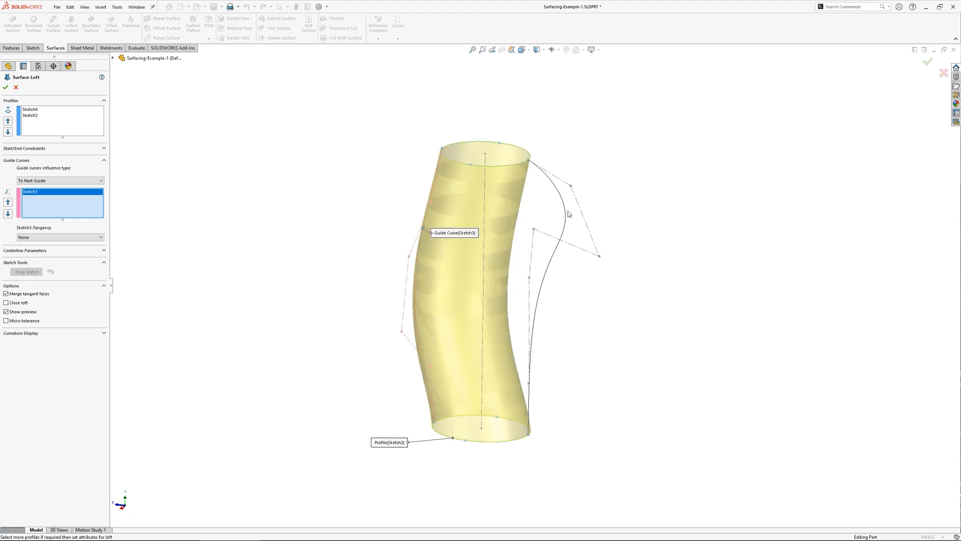
{"action": "left_click", "coordinate": [6, 87]}
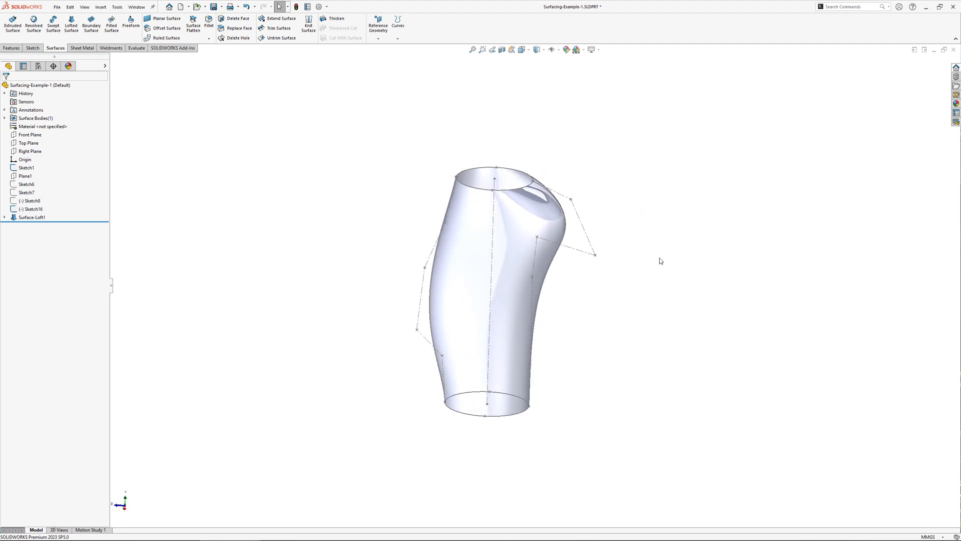
Hide the guide sketches and build a boundary surface from the Sketch7 and Sketch6 arcs.
{"action": "left_click", "coordinate": [32, 217]}
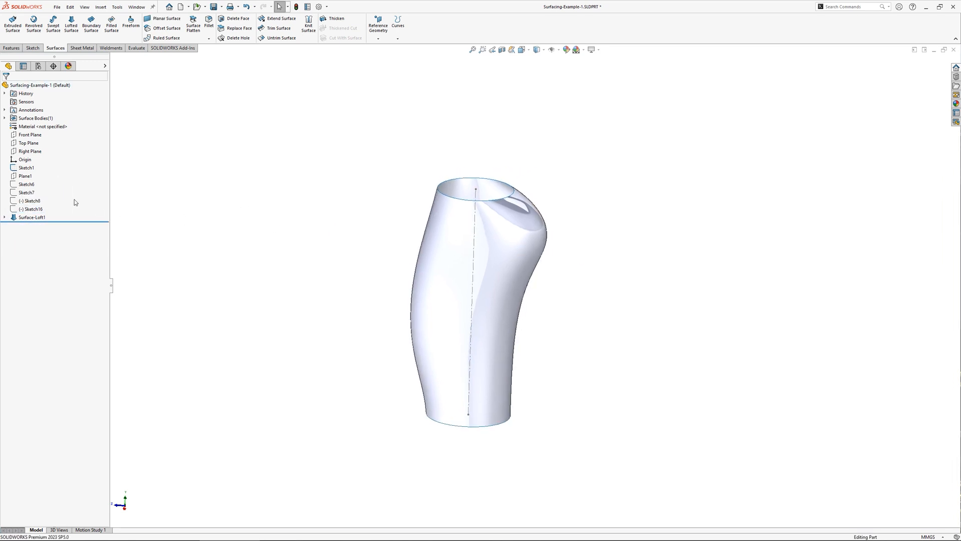
{"action": "left_click", "coordinate": [26, 184]}
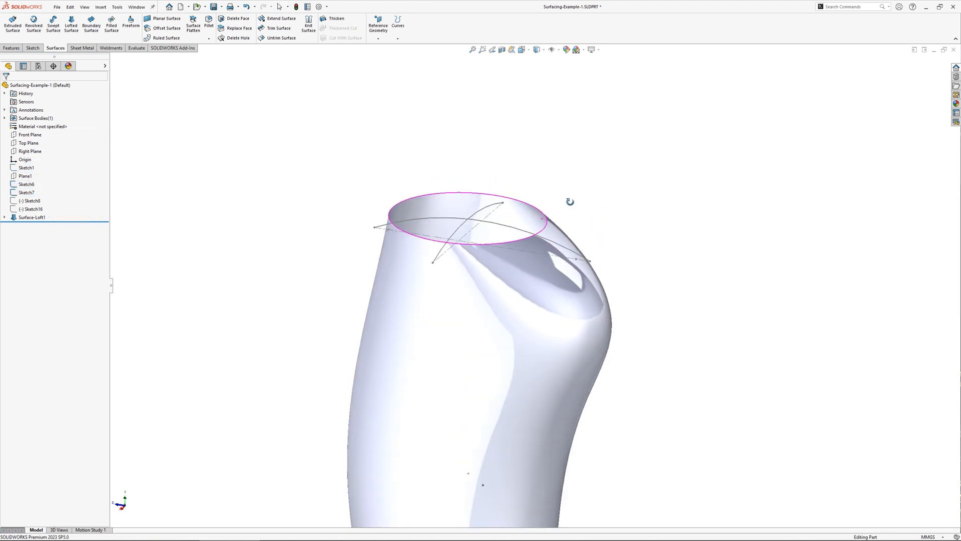
{"action": "left_click", "coordinate": [90, 23]}
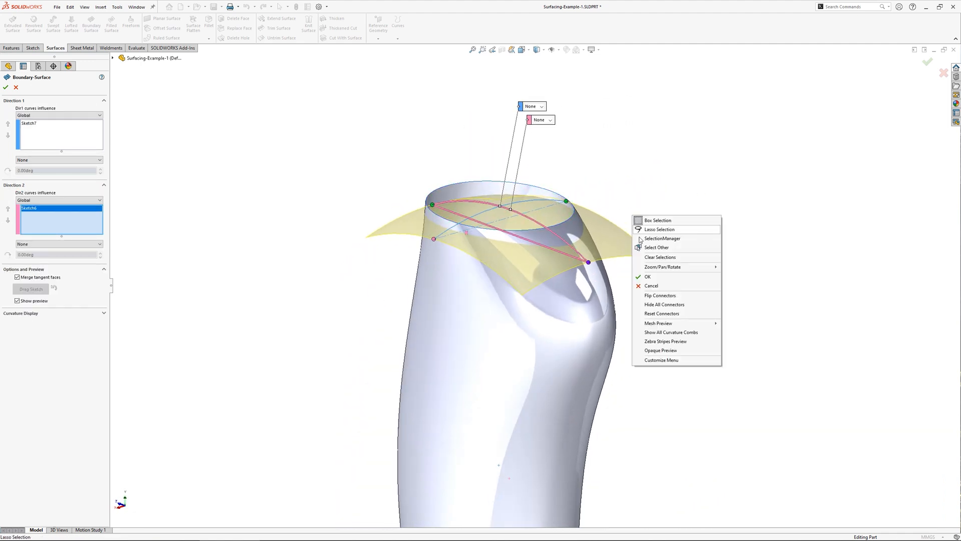
{"action": "left_click", "coordinate": [647, 277]}
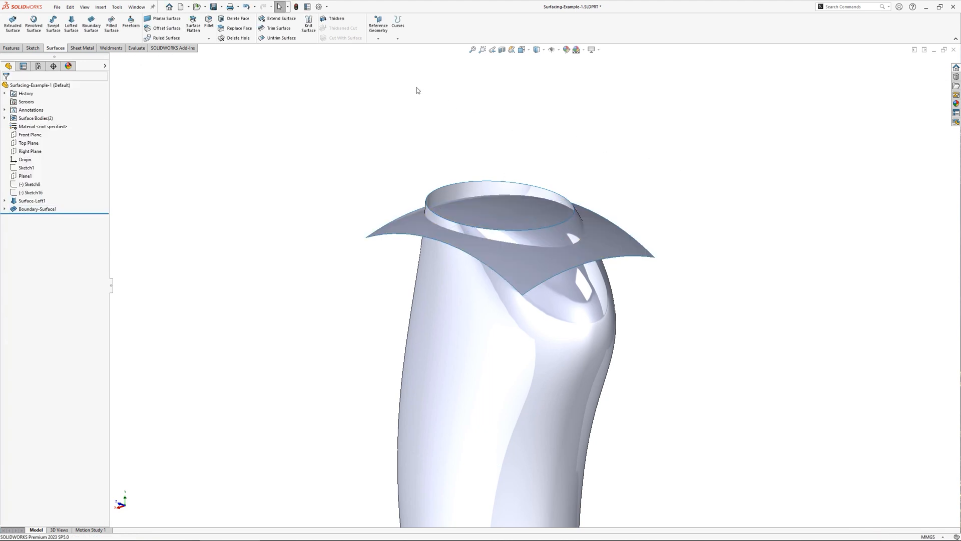
Mutually trim Boundary-Surface1 and Surface-Loft1, removing the overhanging pieces.
{"action": "left_click", "coordinate": [279, 28]}
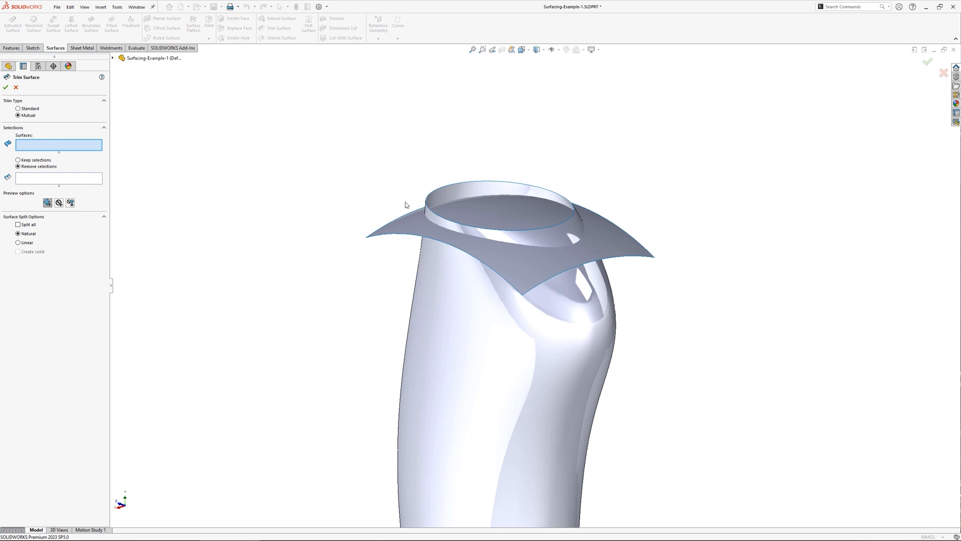
{"action": "left_click", "coordinate": [448, 226]}
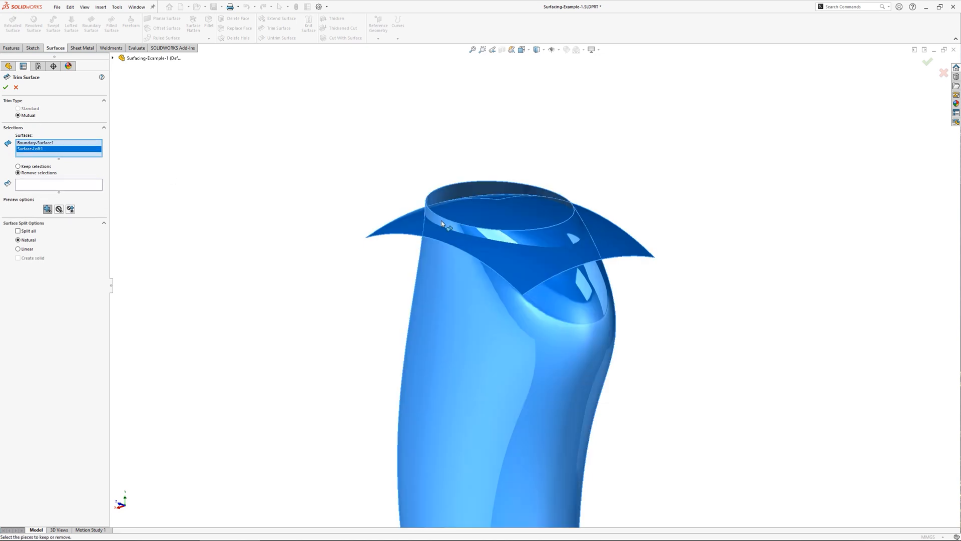
{"action": "left_click", "coordinate": [58, 185]}
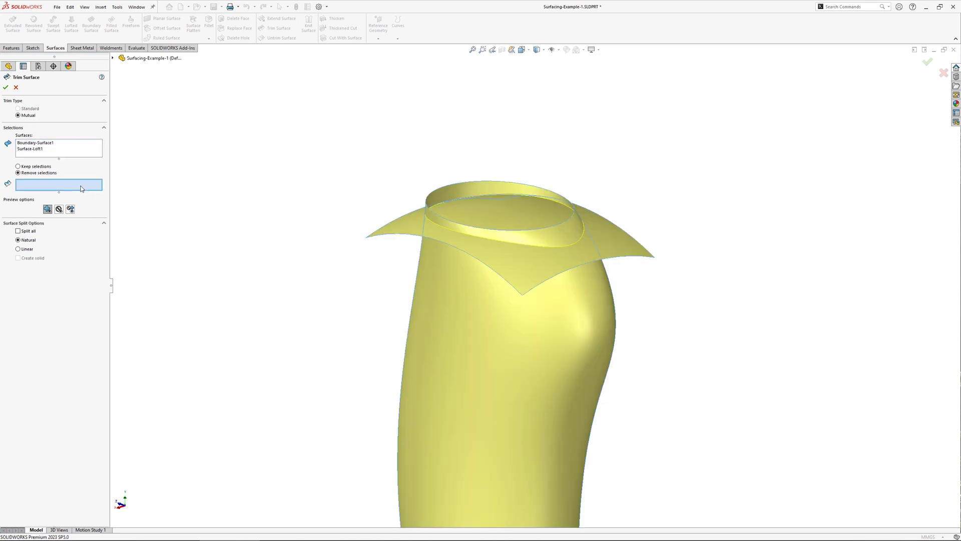
{"action": "left_click", "coordinate": [421, 226]}
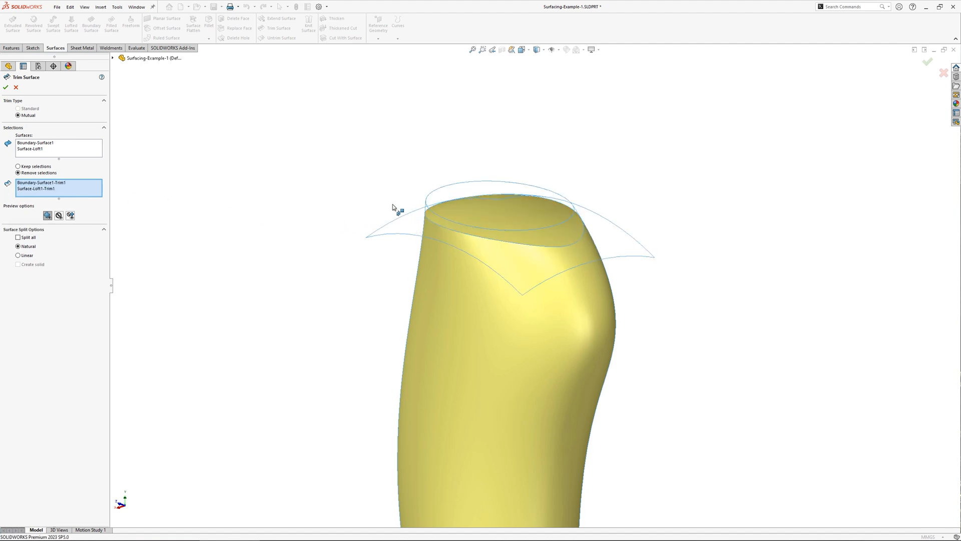
{"action": "left_click", "coordinate": [5, 87]}
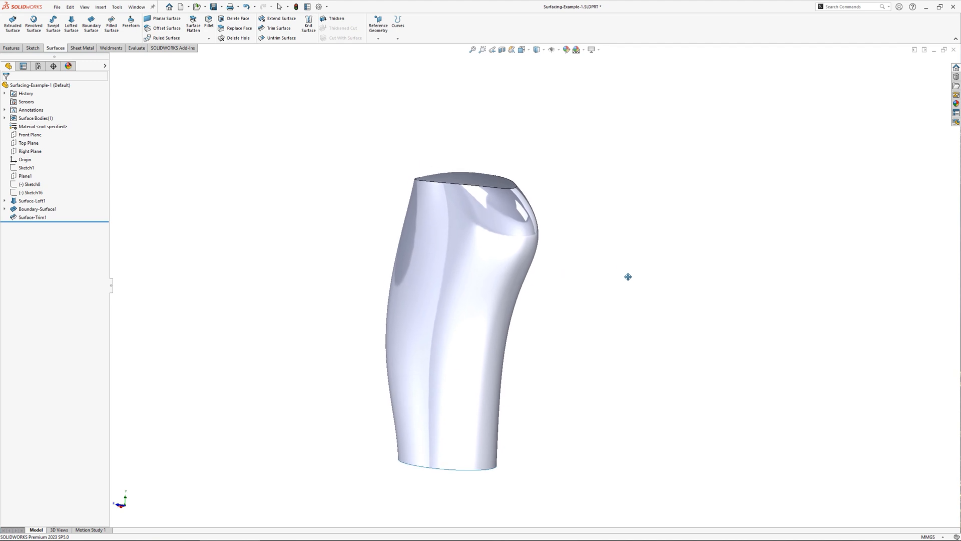
Split the grip face along the Sketch8 groove curves with a projection split line.
{"action": "left_click", "coordinate": [32, 183]}
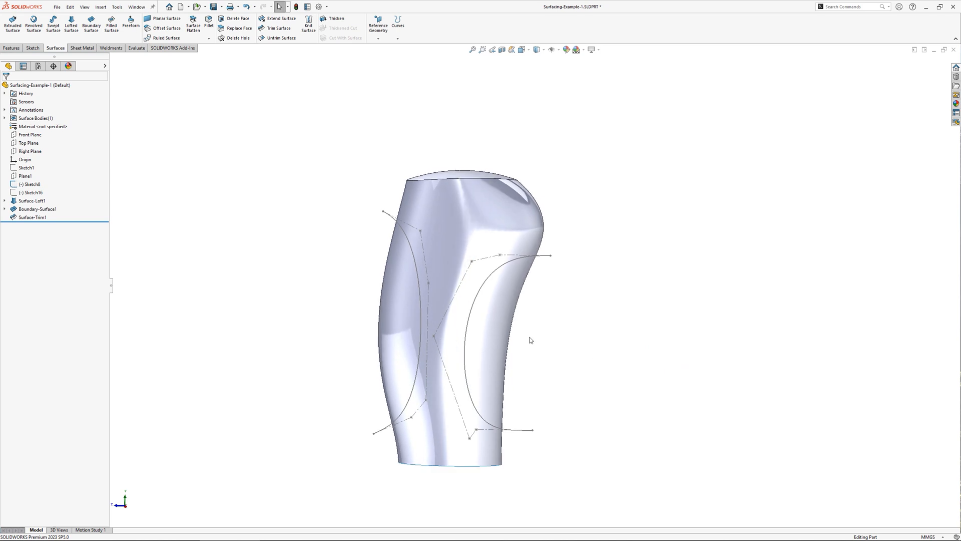
{"action": "left_click", "coordinate": [30, 184]}
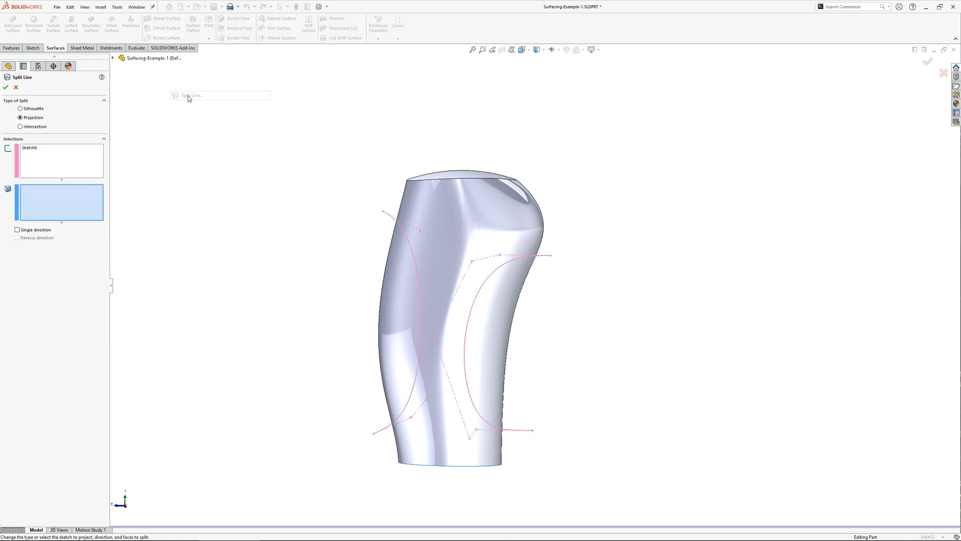
{"action": "mouse_move", "coordinate": [386, 290]}
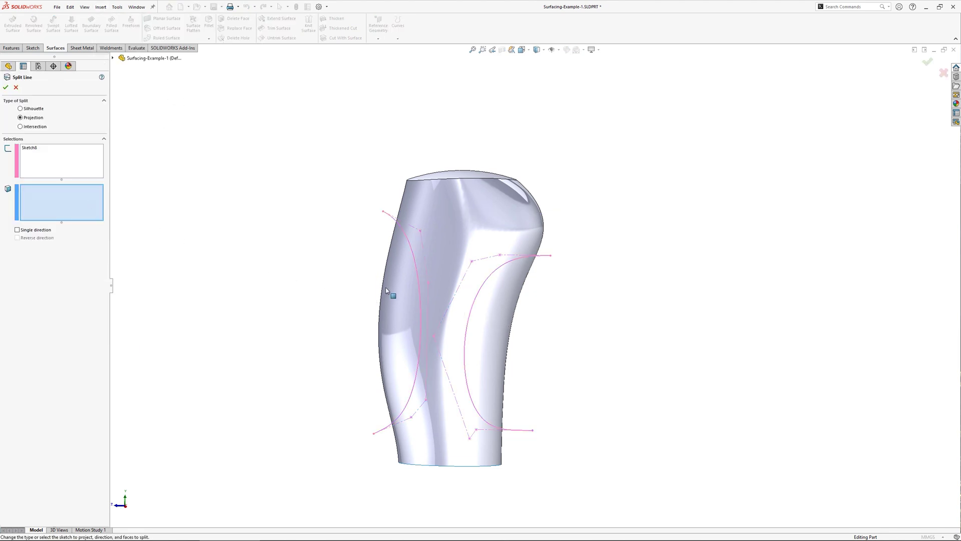
{"action": "left_click", "coordinate": [6, 87]}
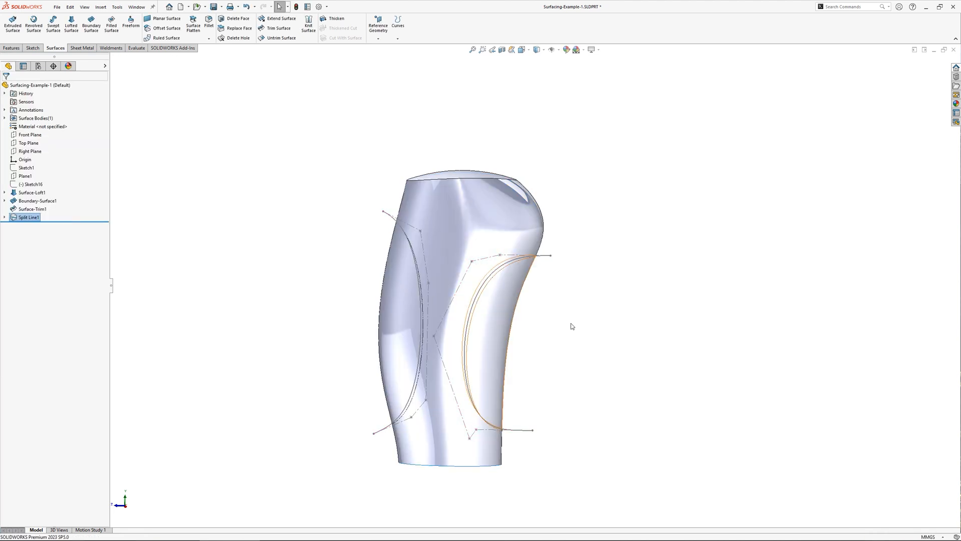
{"action": "left_click", "coordinate": [571, 325]}
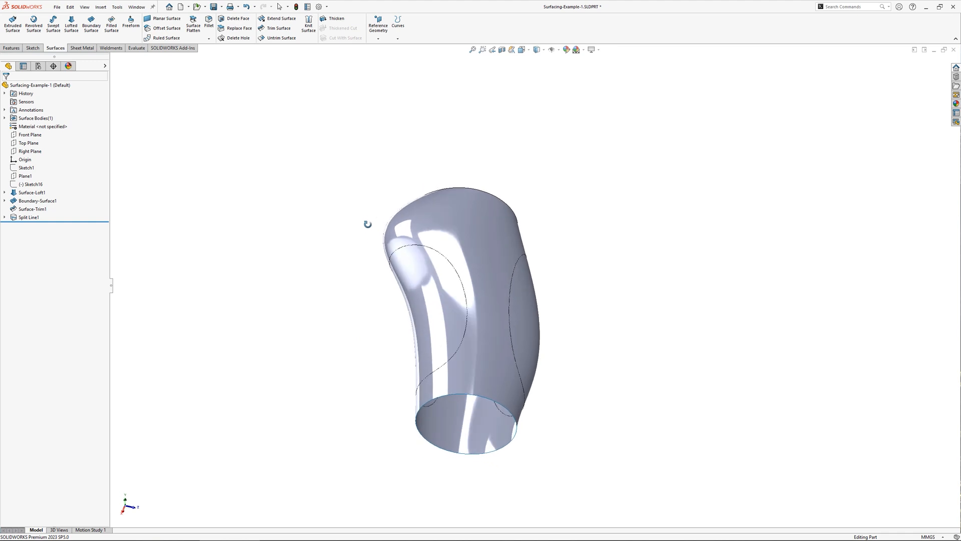
Sweep 2 mm circular-profile tubes along both split curves.
{"action": "left_click", "coordinate": [53, 24]}
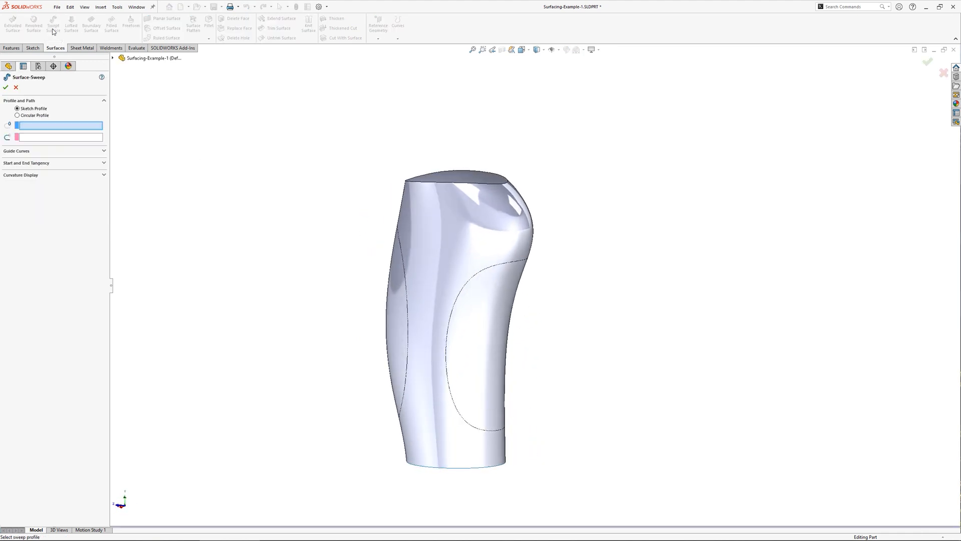
{"action": "left_click", "coordinate": [17, 115]}
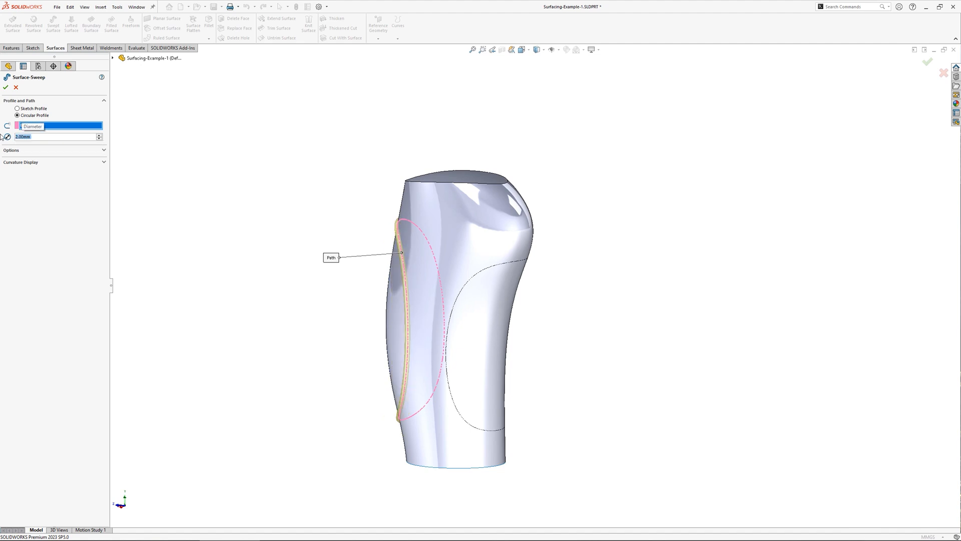
{"action": "left_click", "coordinate": [5, 87]}
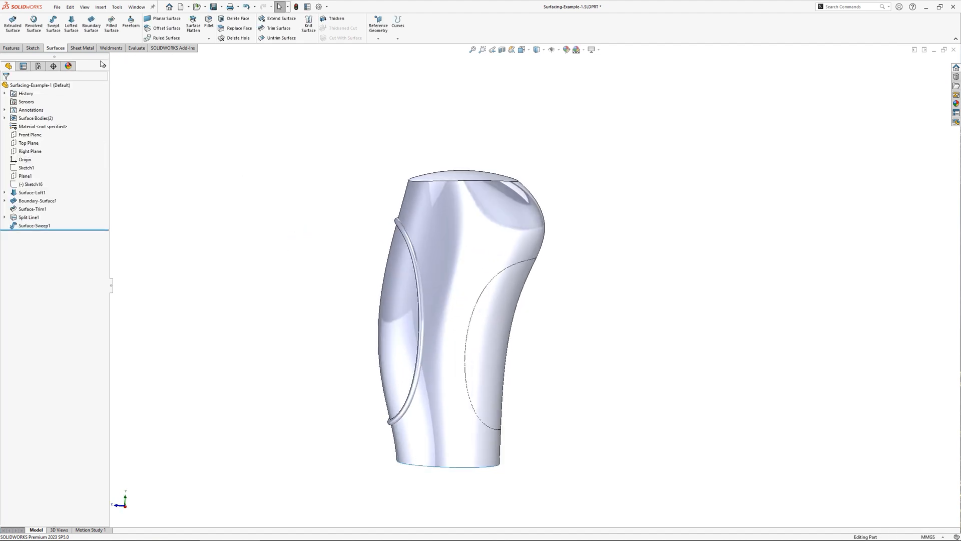
{"action": "double_click", "coordinate": [34, 226]}
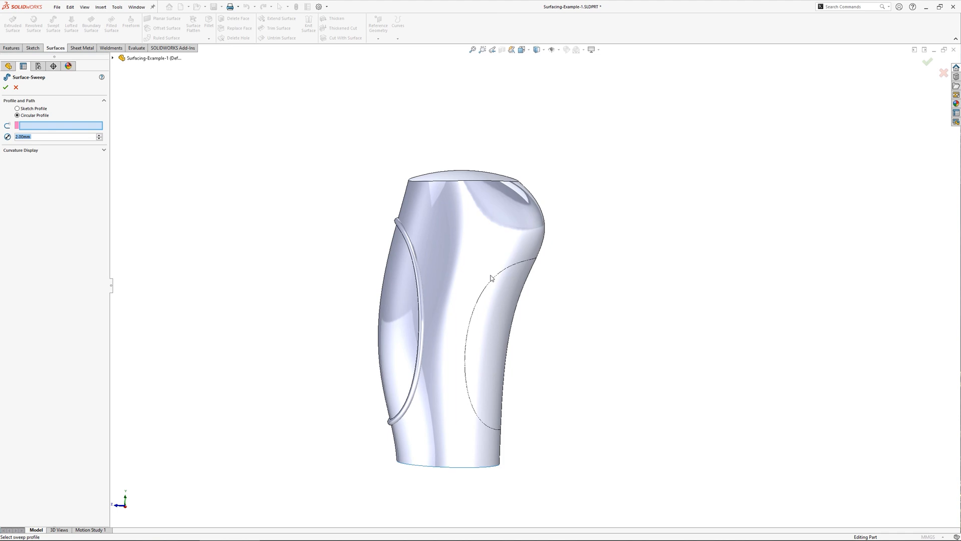
{"action": "left_click", "coordinate": [5, 87]}
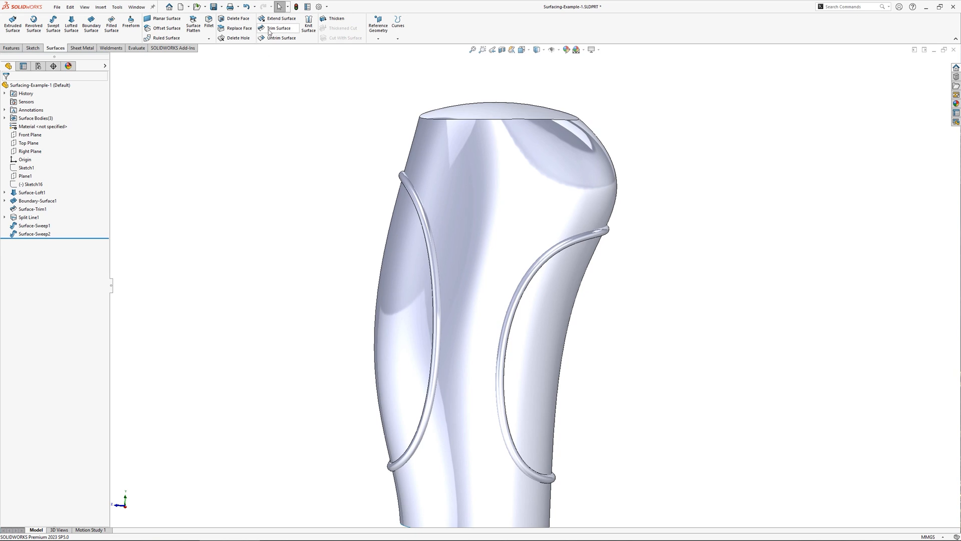
{"action": "left_click", "coordinate": [279, 28]}
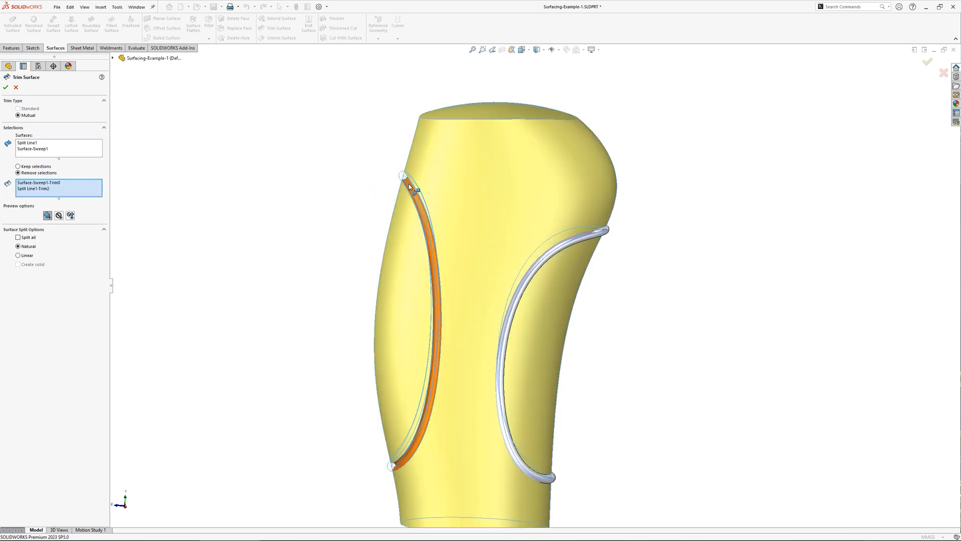
Trim Split Line1 against the sweeps, removing the tube portions to form grooves.
{"action": "left_click", "coordinate": [6, 87]}
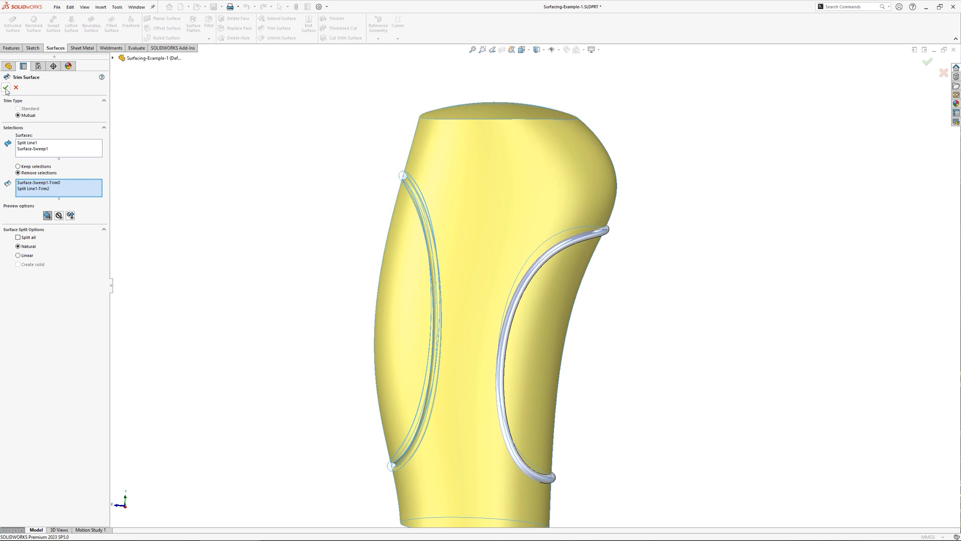
{"action": "left_click", "coordinate": [6, 88]}
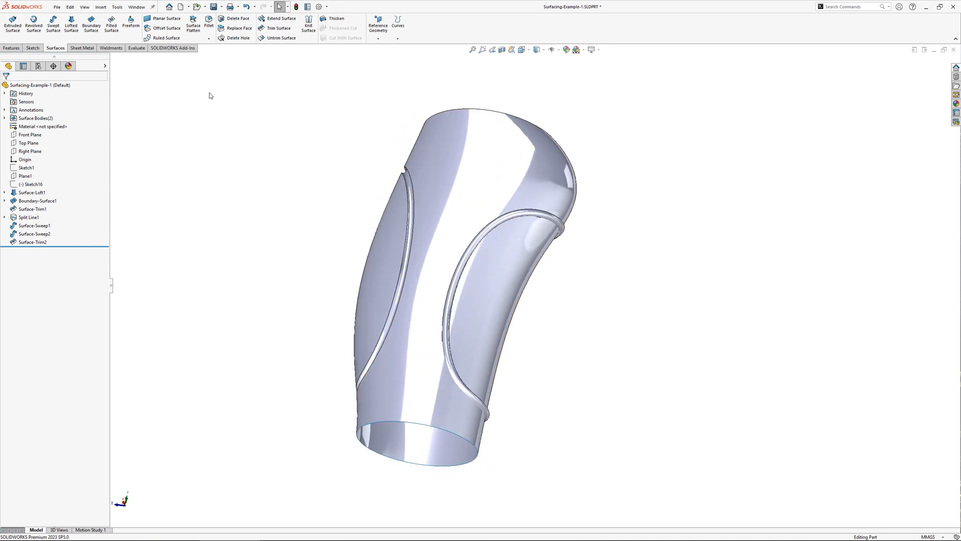
Cap the grip bottom with a planar surface and knit Surface-Trim2 and Surface-Plane1 into a solid.
{"action": "left_click", "coordinate": [164, 22]}
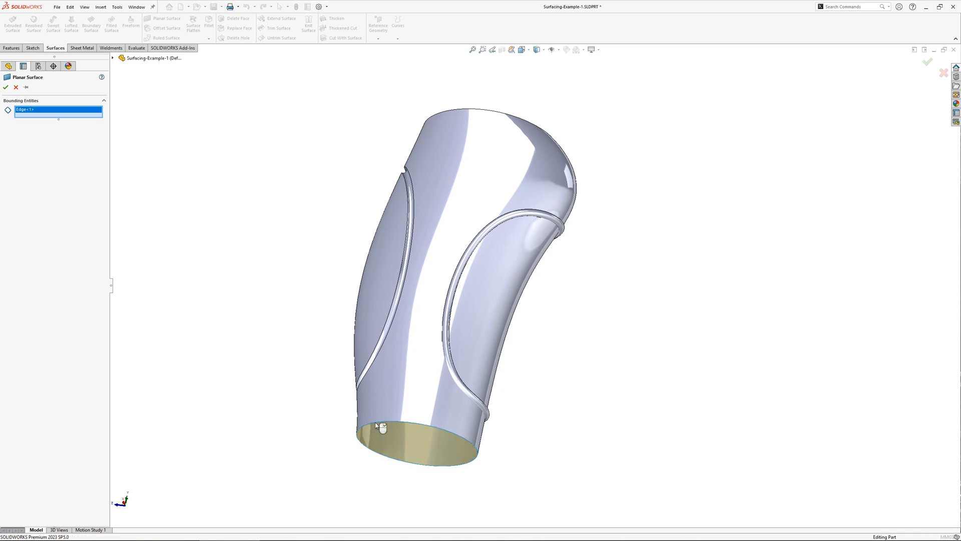
{"action": "left_click", "coordinate": [6, 87]}
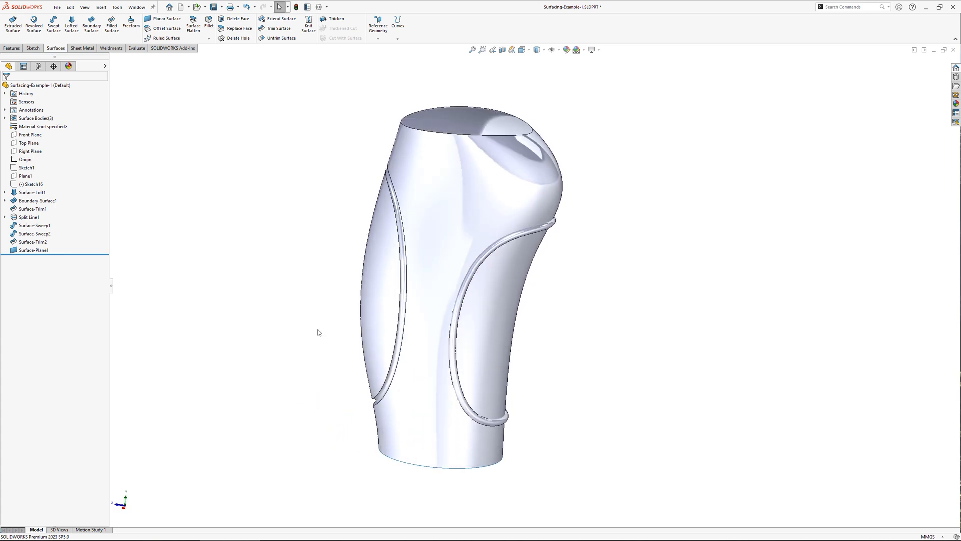
{"action": "left_click", "coordinate": [308, 25]}
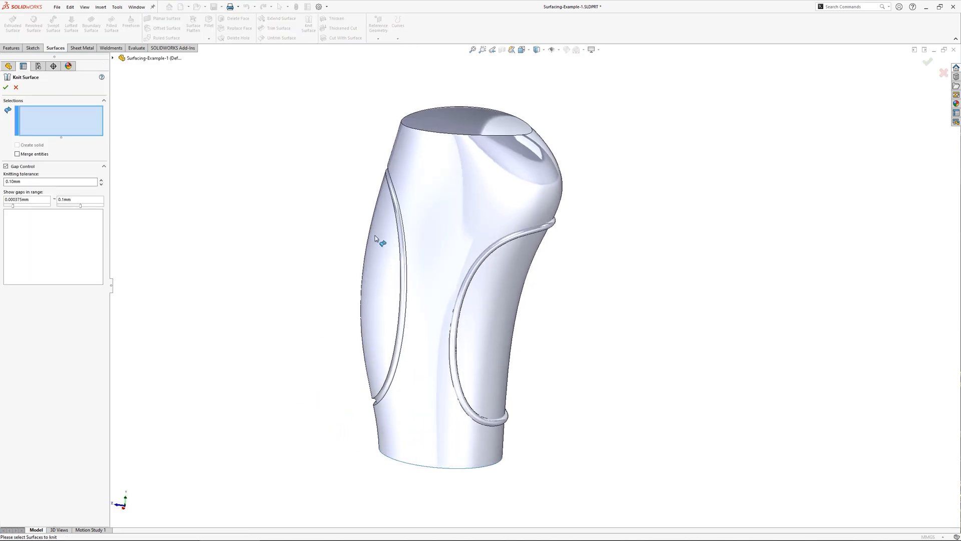
{"action": "left_click", "coordinate": [379, 251]}
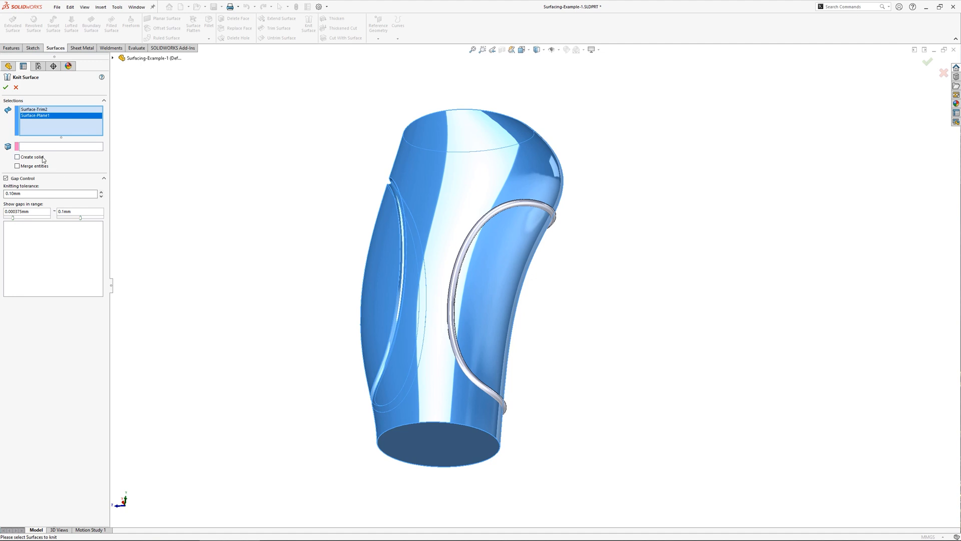
{"action": "left_click", "coordinate": [17, 156]}
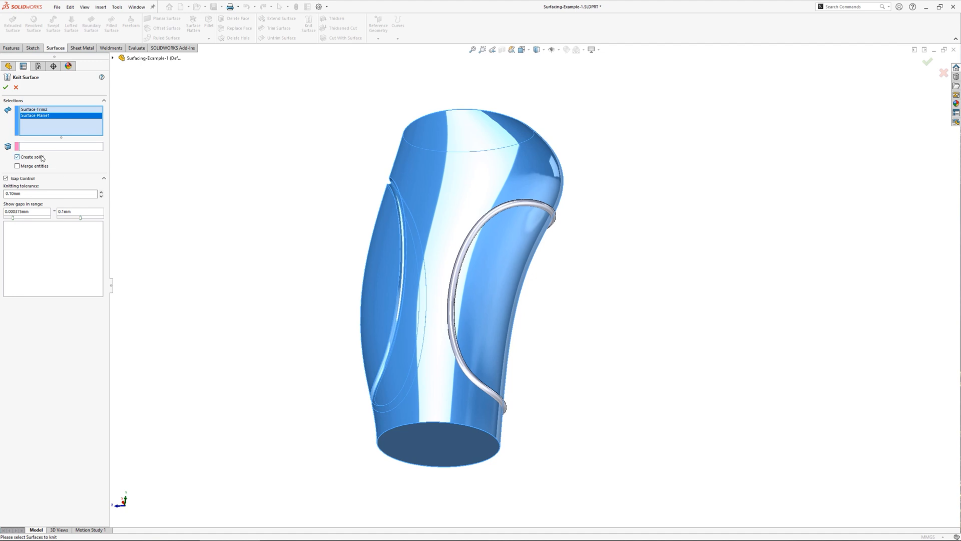
{"action": "left_click", "coordinate": [5, 87]}
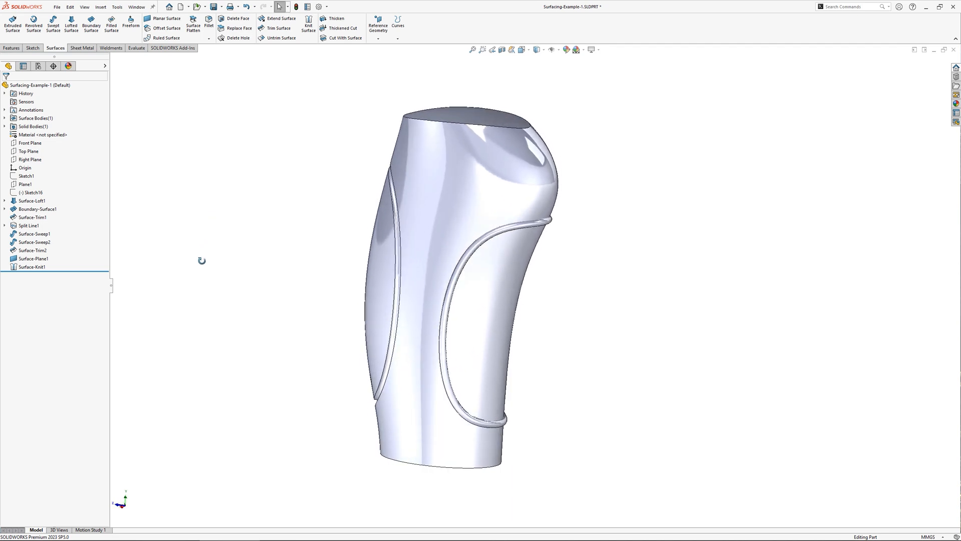
{"action": "mouse_move", "coordinate": [344, 37]}
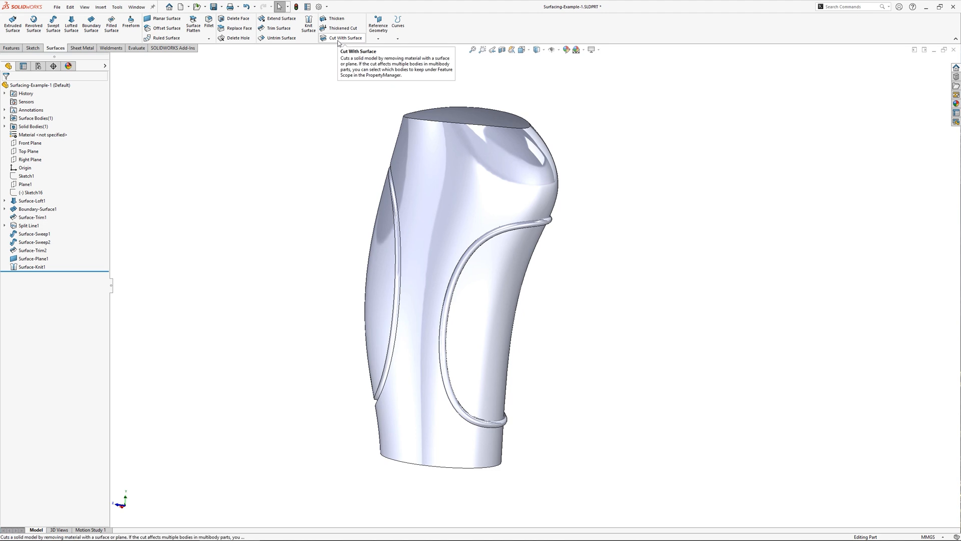
Cut the solid grip with the surface and expand Surface Bodies to show Surface-Sweep2.
{"action": "left_click", "coordinate": [345, 37]}
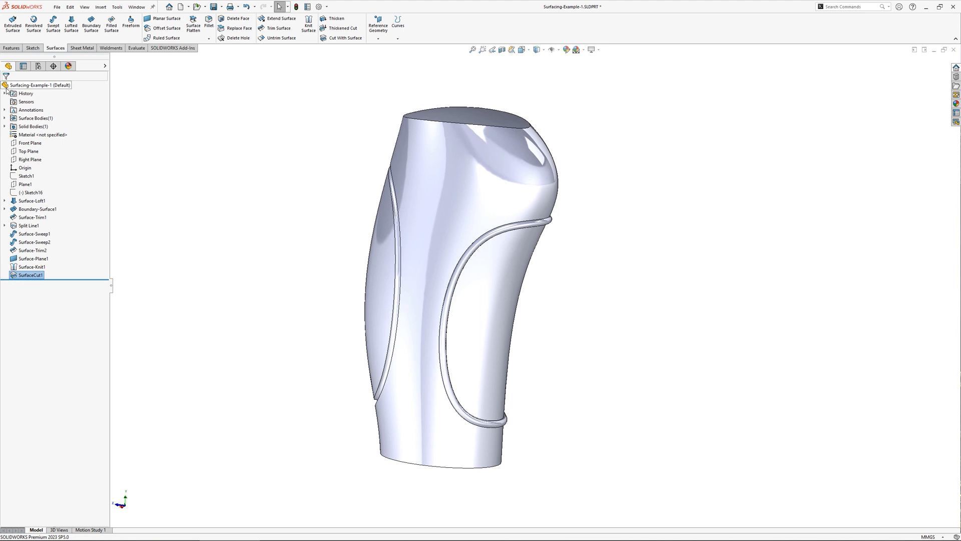
{"action": "left_click", "coordinate": [5, 117]}
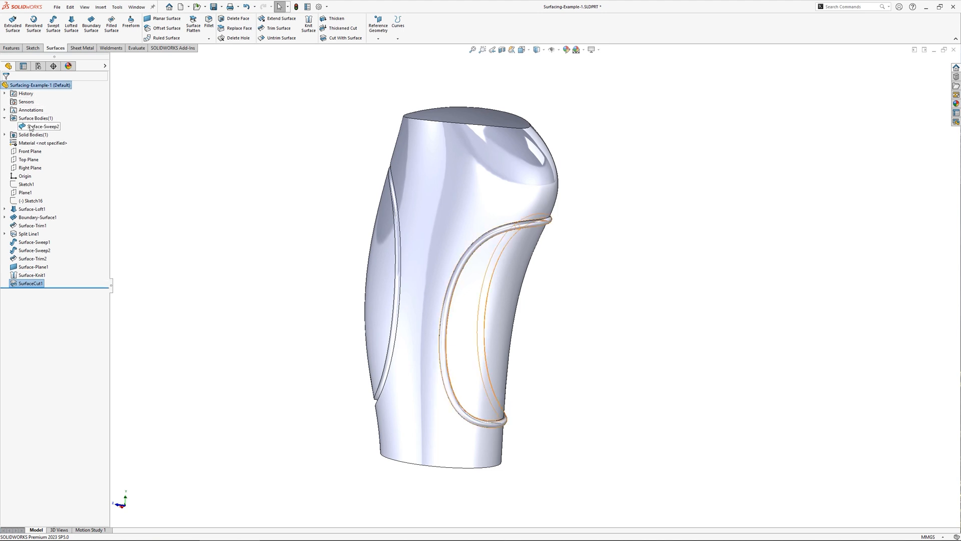